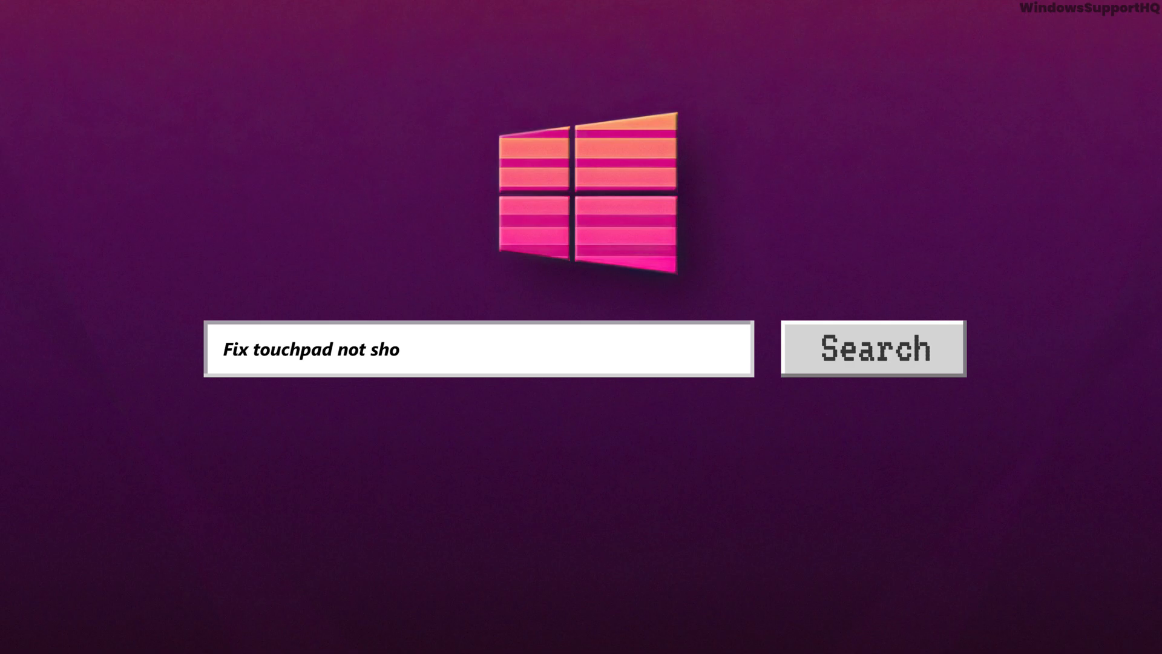
- Watch the title card about a touchpad missing in Device Manager or not working
text(wing in Device Manag)
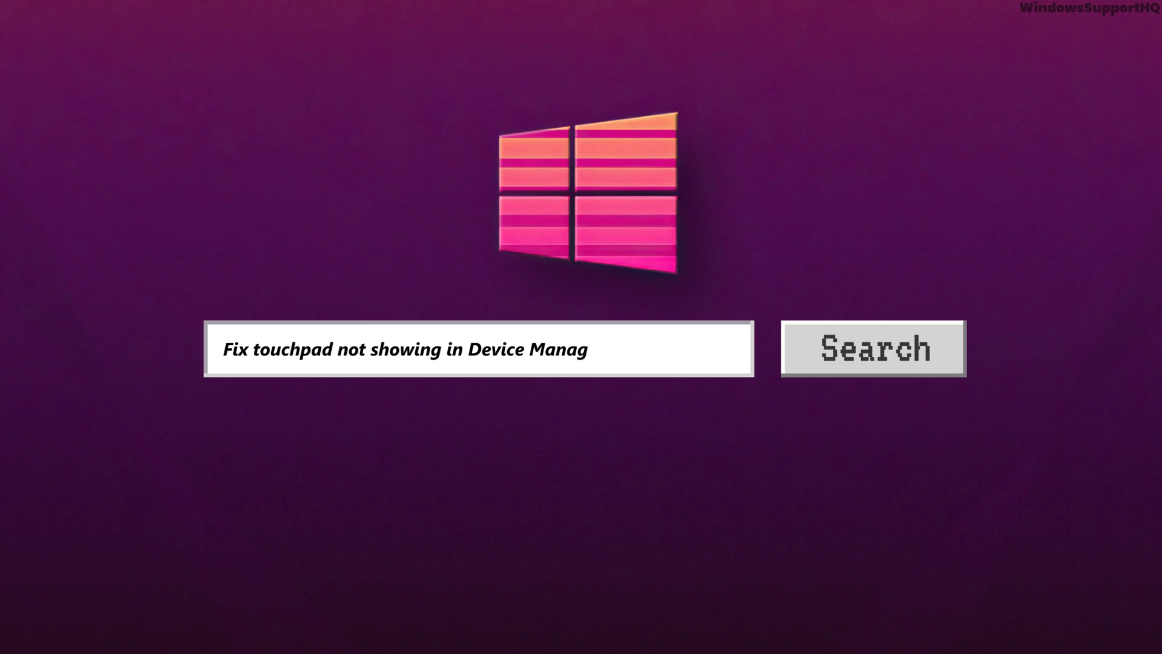
text(er or not working)
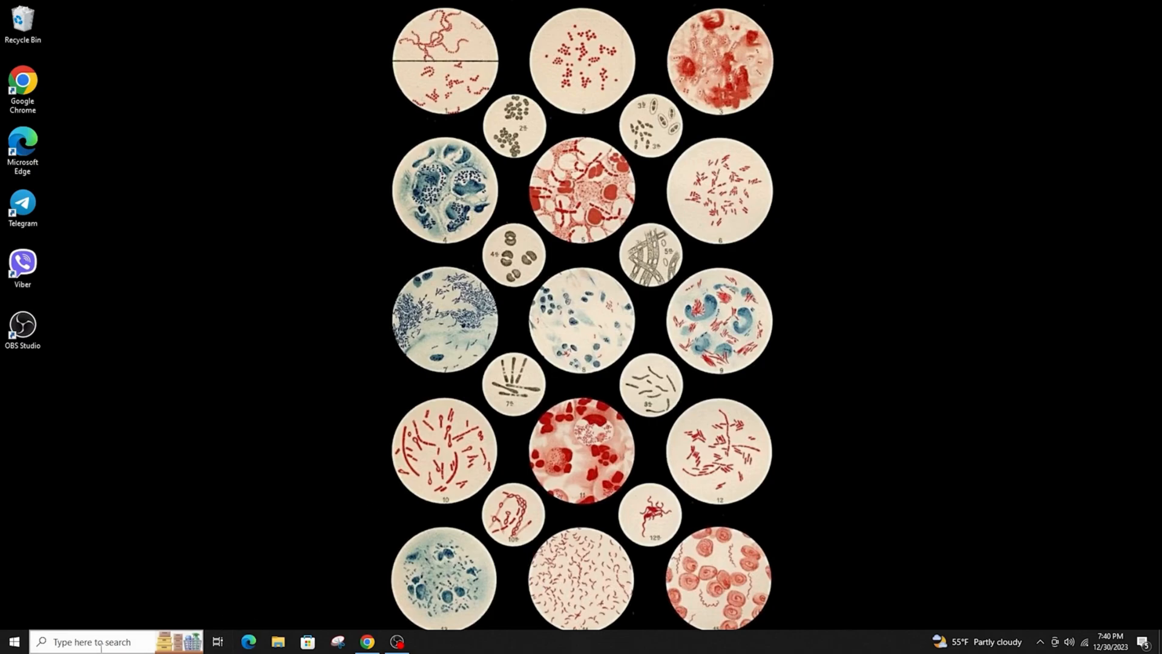
- Search 'dec' in Windows Search and open Device Manager
click(93, 641)
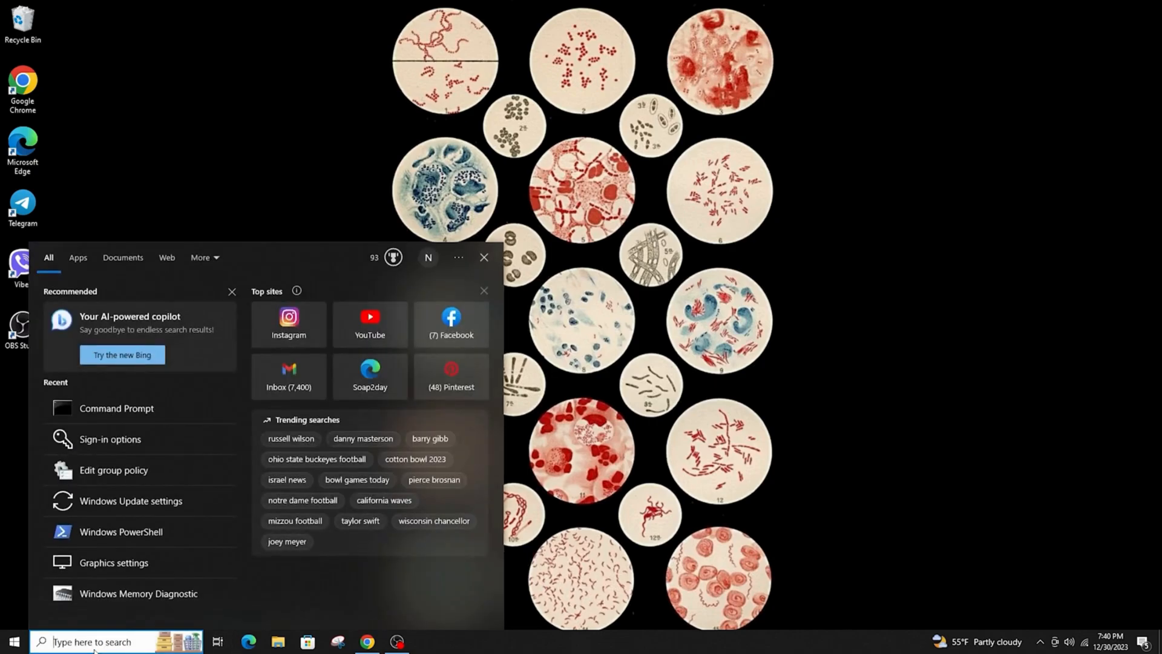
text(dec)
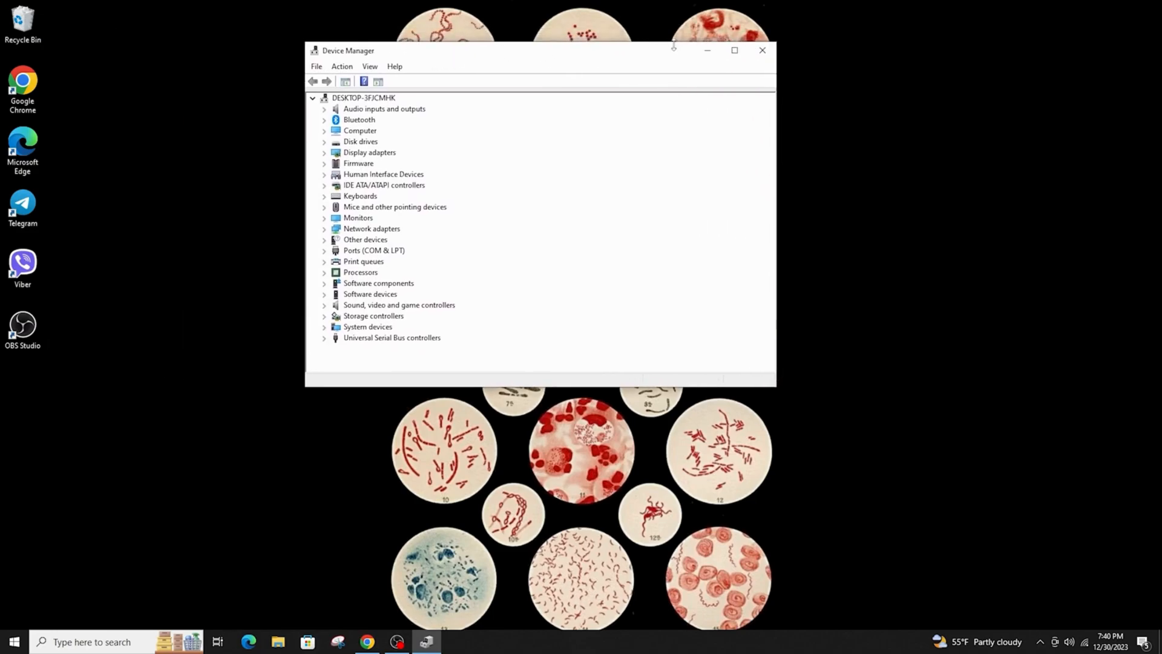
- Maximize Device Manager and expand a device category to inspect it
click(734, 50)
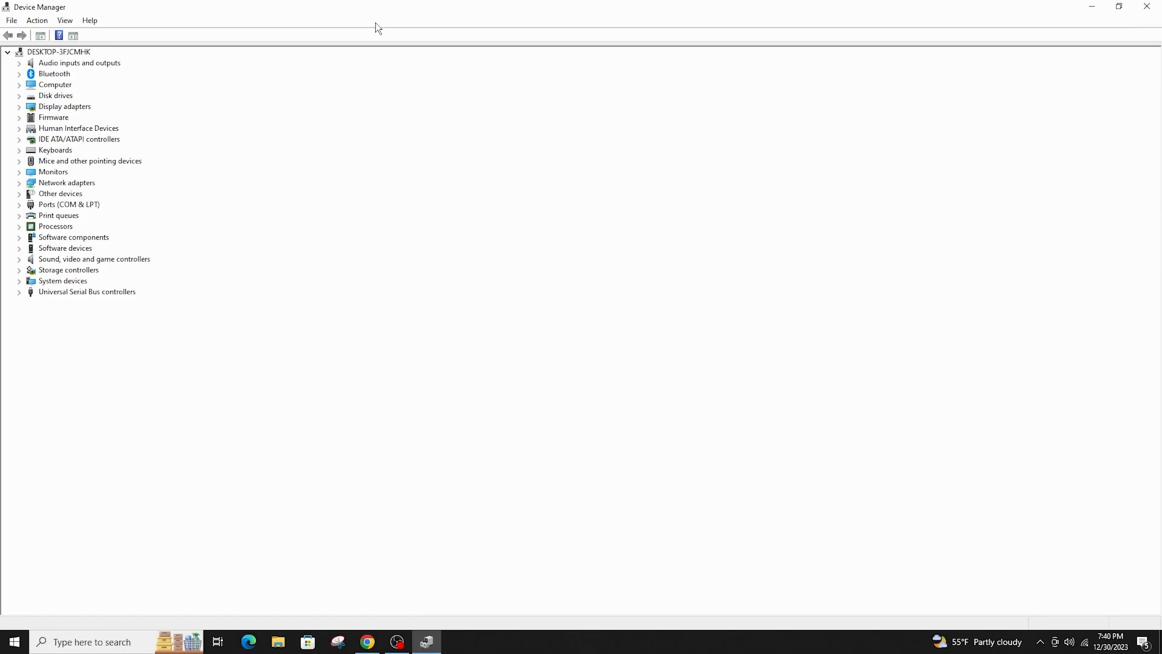
double_click(86, 172)
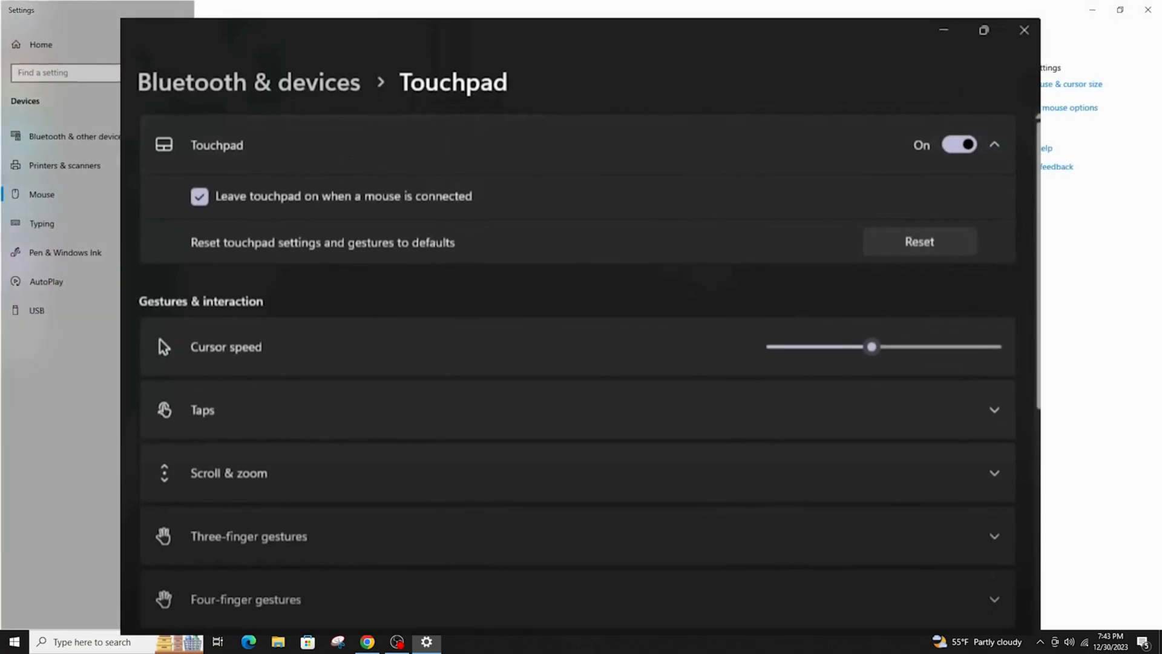
- Confirm the Touchpad toggle is On, then go to the Mouse settings page
click(42, 194)
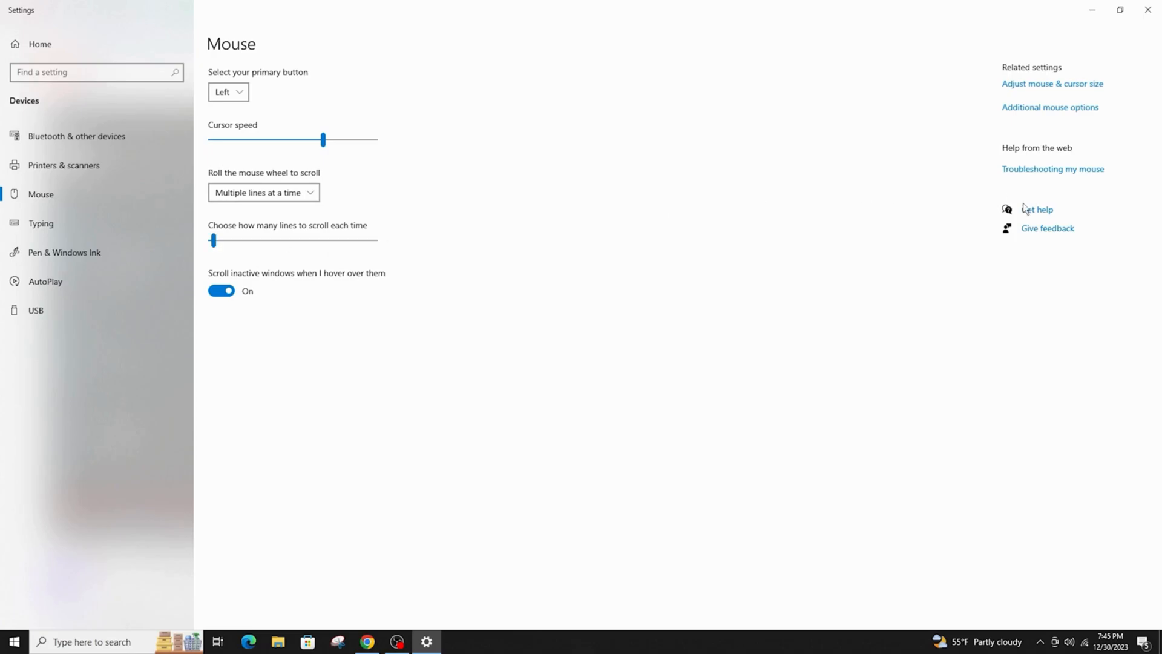
click(1049, 107)
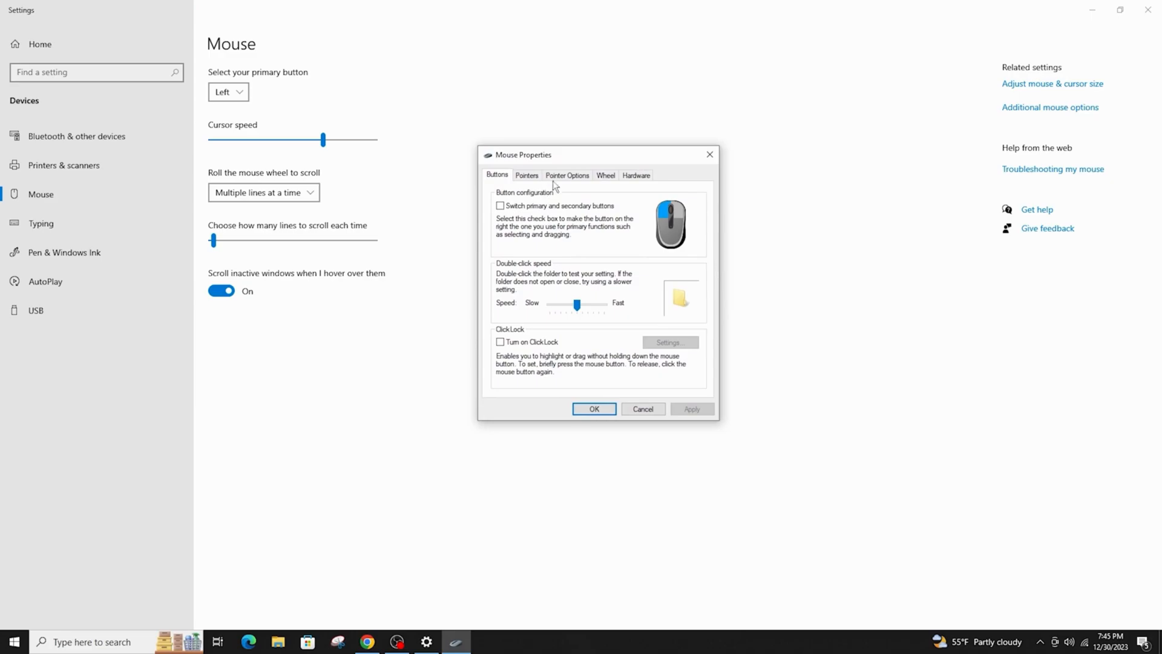
- Check that the HID-compliant mouse is working properly on the Mouse Properties Hardware tab
click(635, 175)
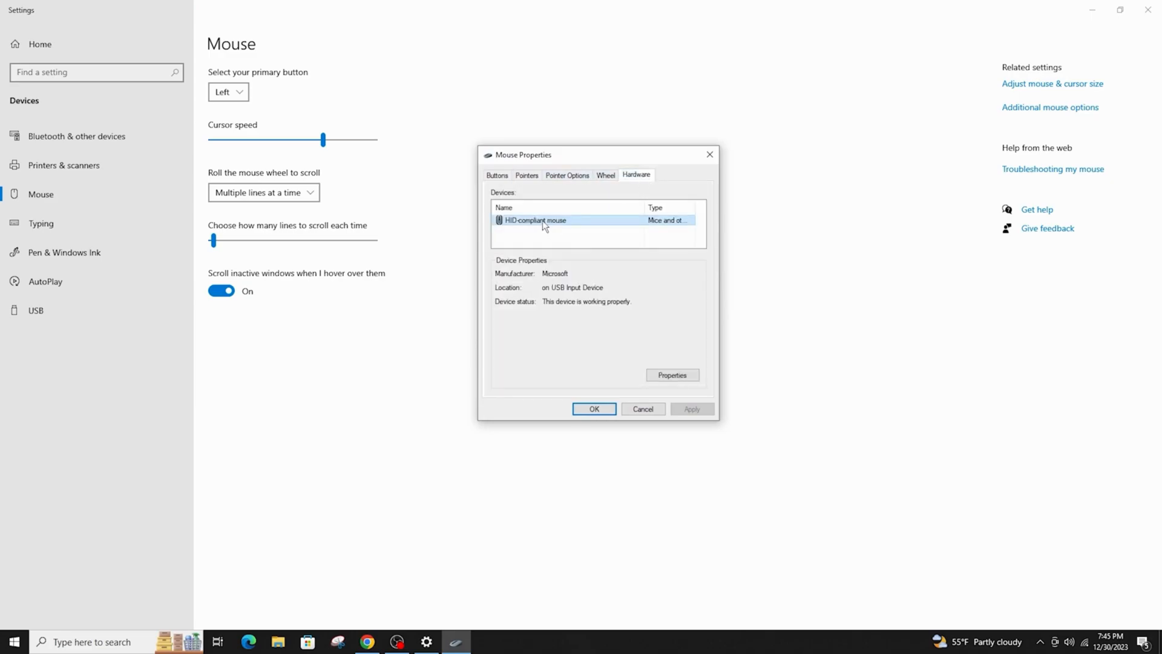
click(594, 408)
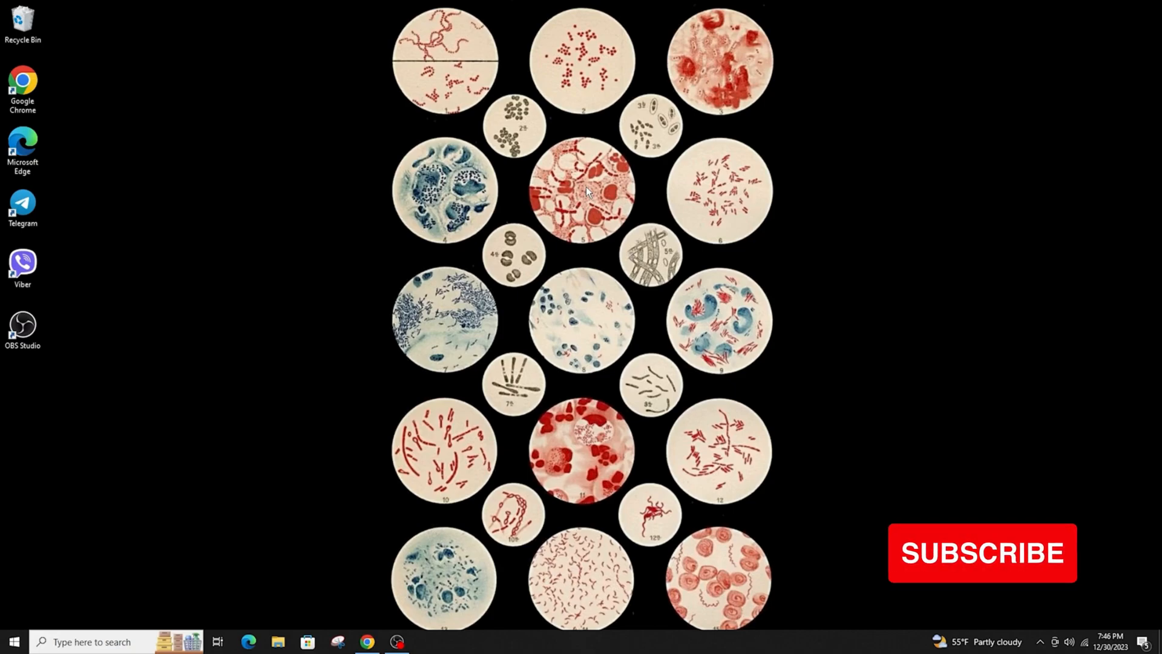
mouse_move(372, 623)
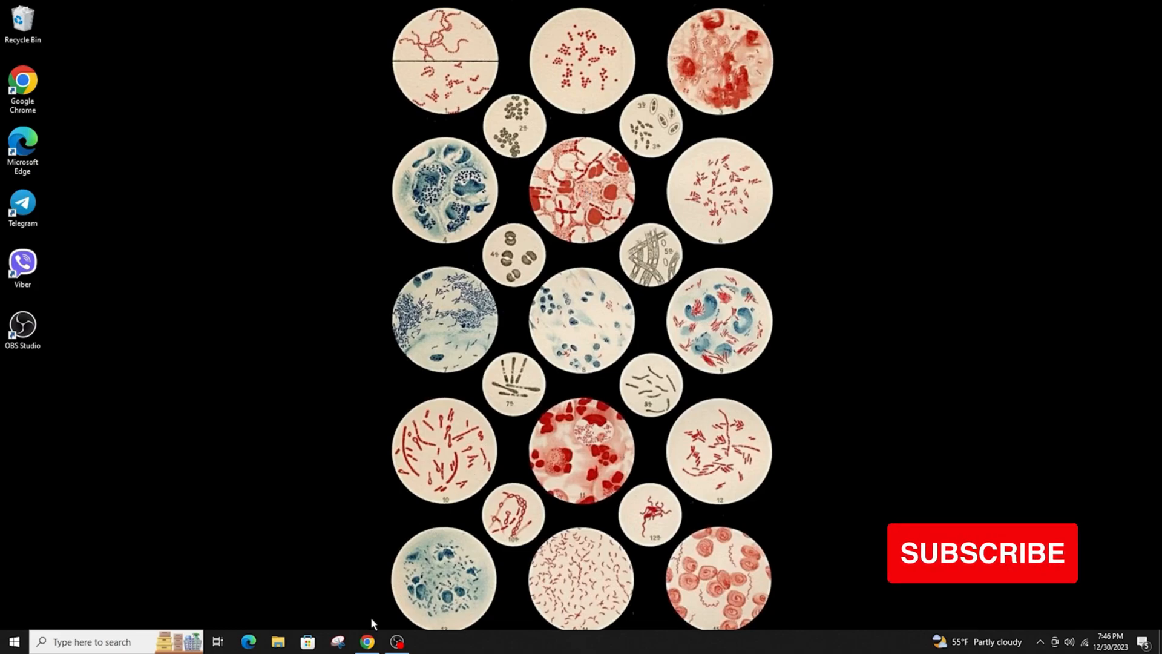